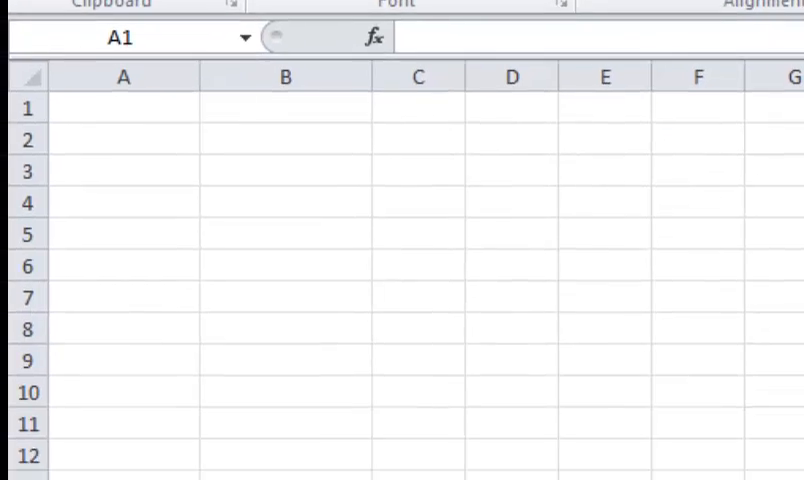
Step: Reveal the additional external data source options on the Data tab
scroll(down, 3)
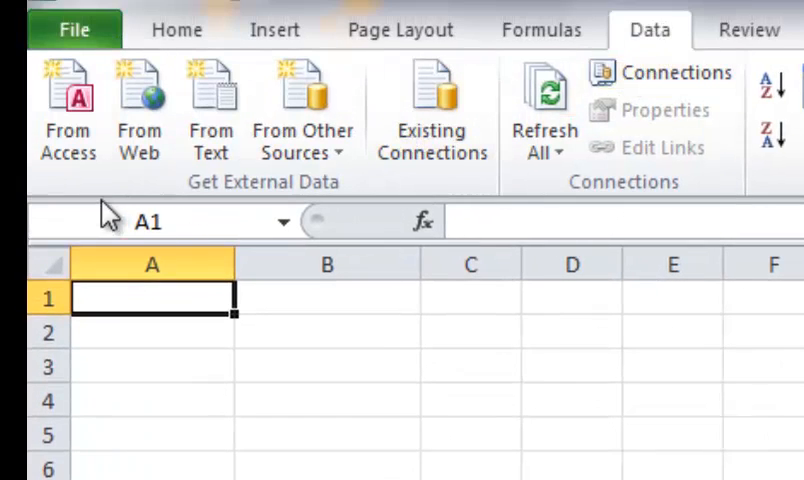
mouse_move(66, 113)
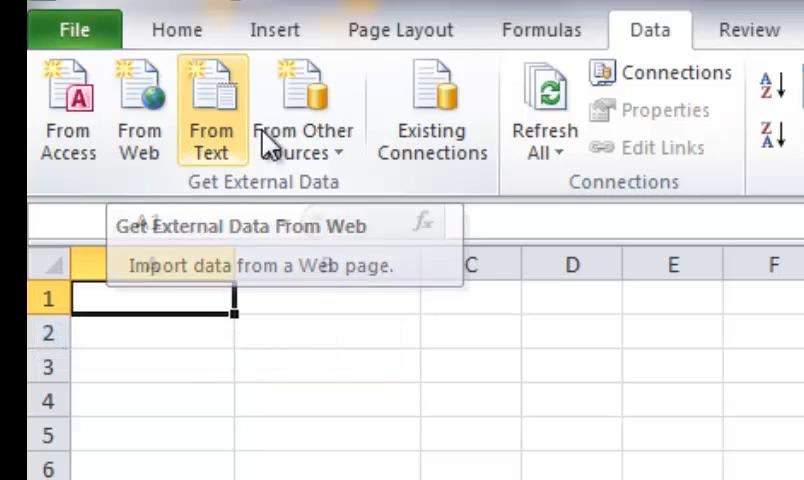
click(302, 115)
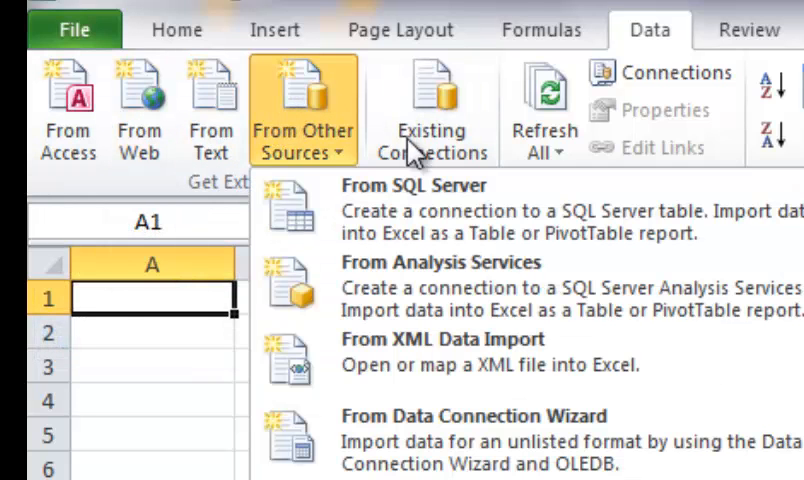
mouse_move(440, 210)
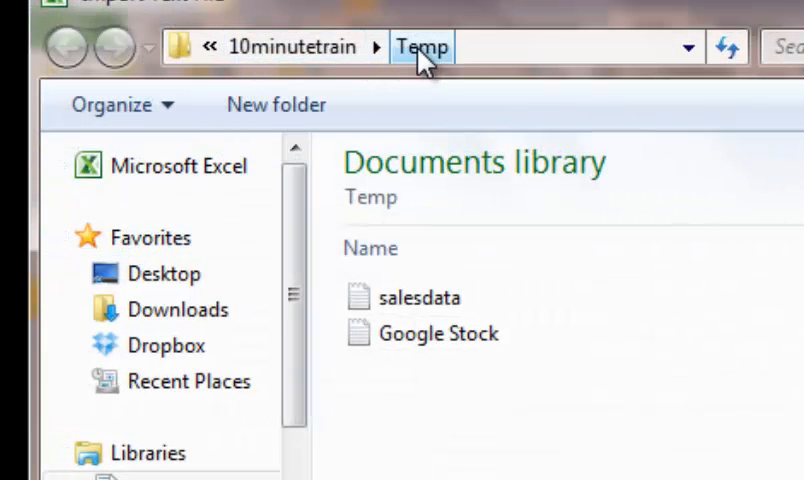
Step: Select the salesdata text file in the Temp folder and import it
click(437, 333)
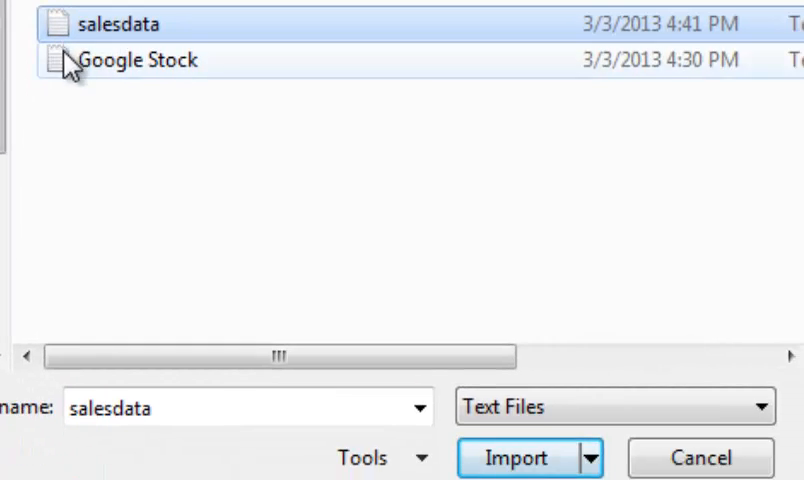
click(760, 407)
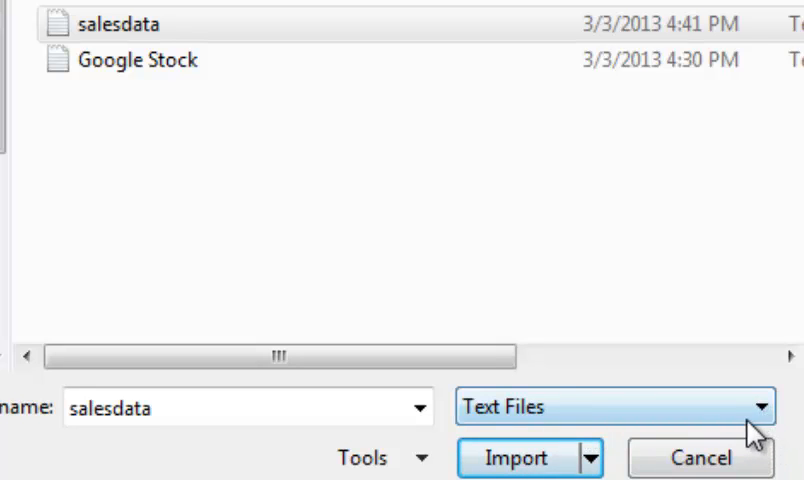
mouse_move(473, 275)
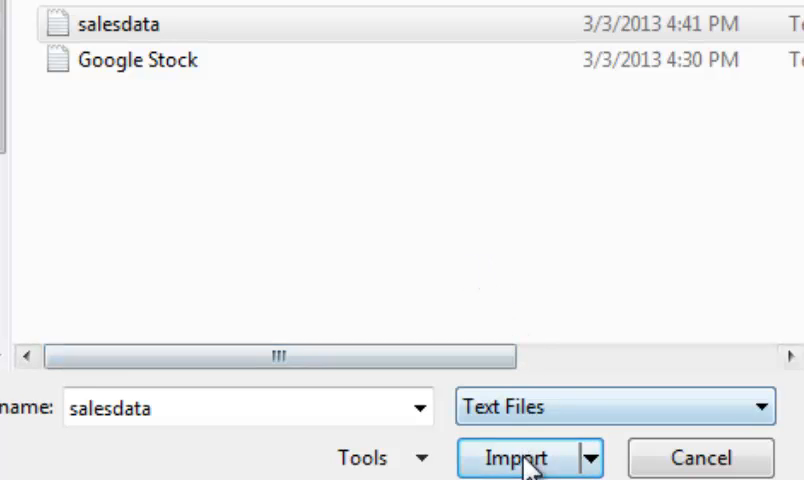
click(515, 458)
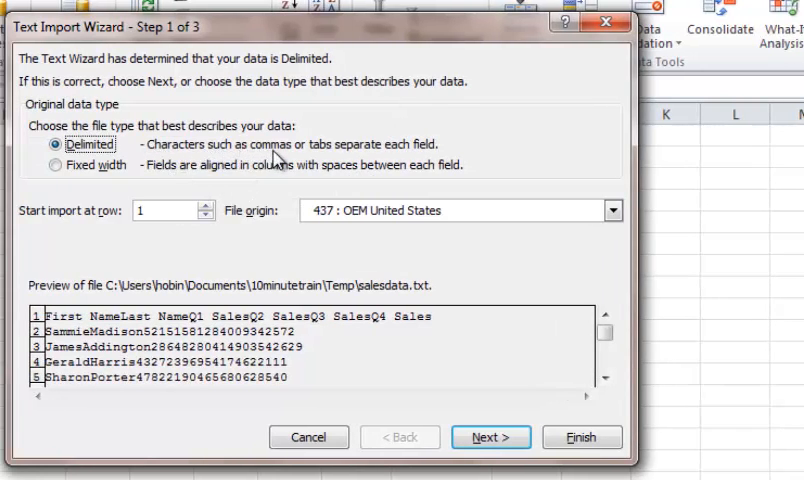
mouse_move(310, 158)
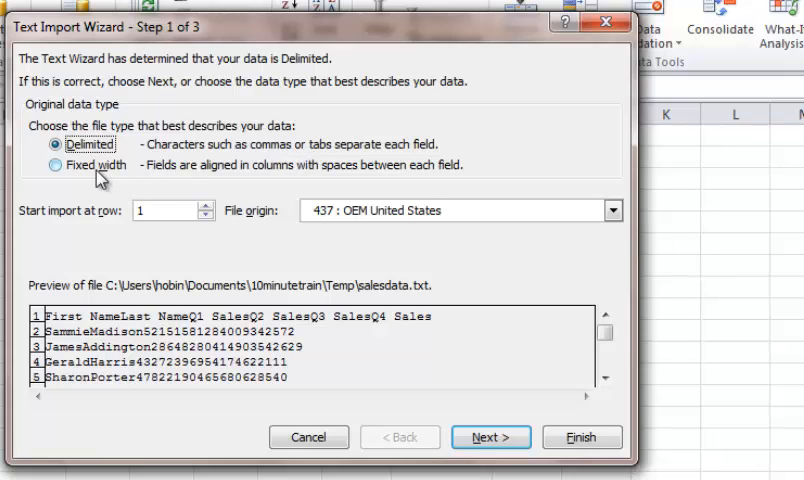
mouse_move(250, 175)
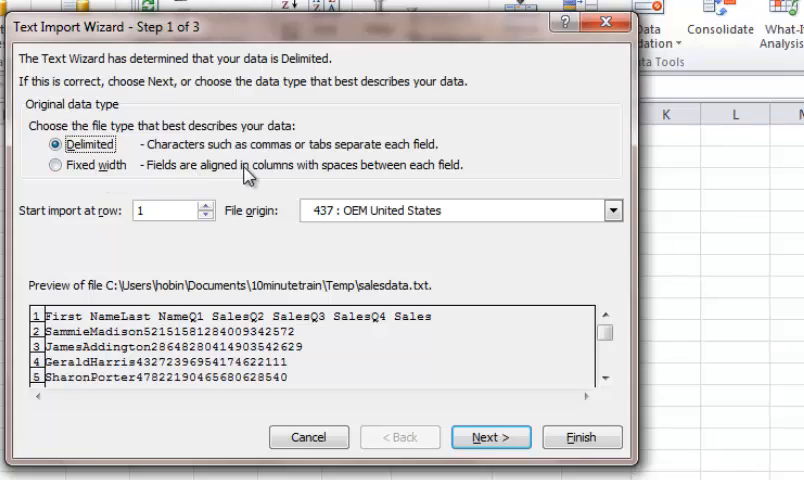
mouse_move(338, 178)
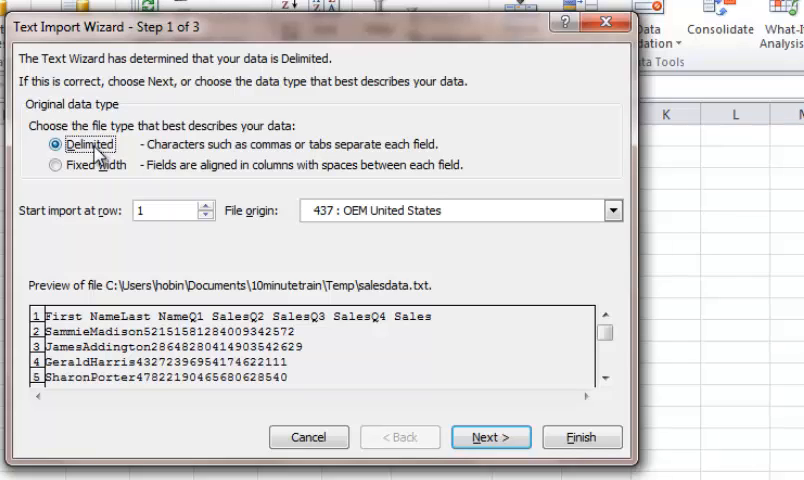
mouse_move(133, 162)
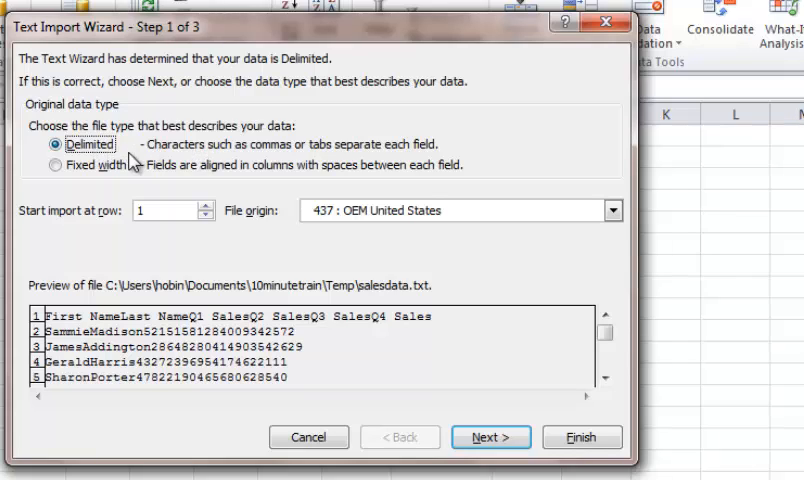
click(491, 437)
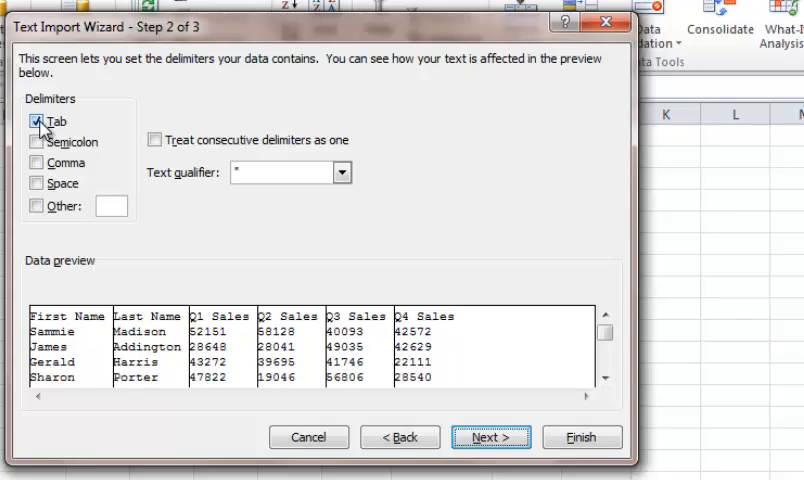
mouse_move(82, 362)
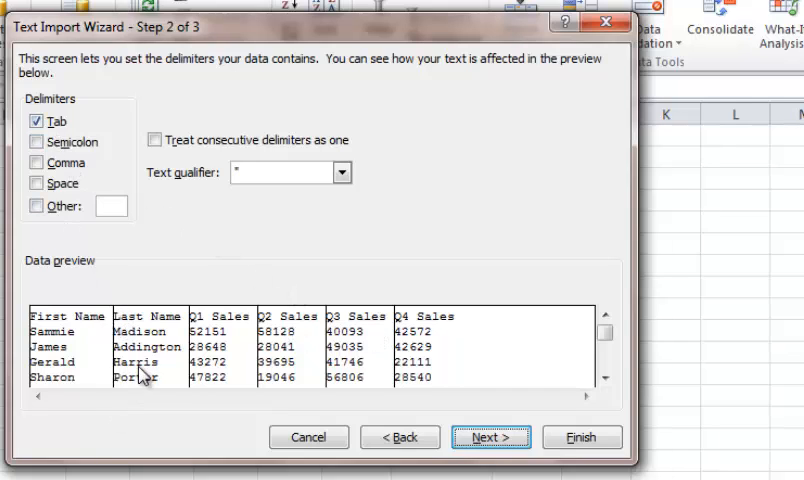
Step: Try comma and custom delimiters, then settle on Tab and advance to column formats
click(38, 120)
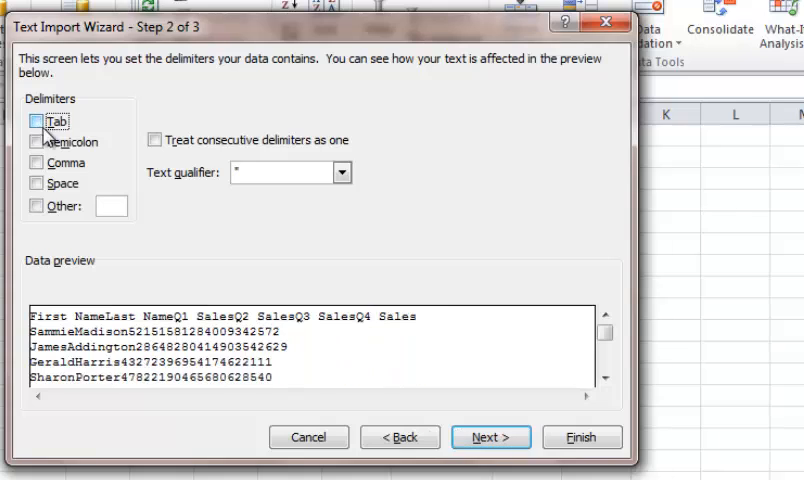
click(37, 162)
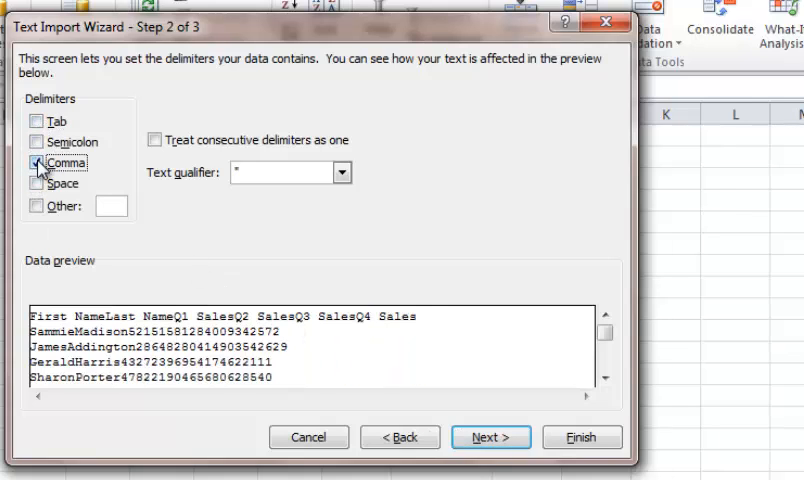
click(38, 141)
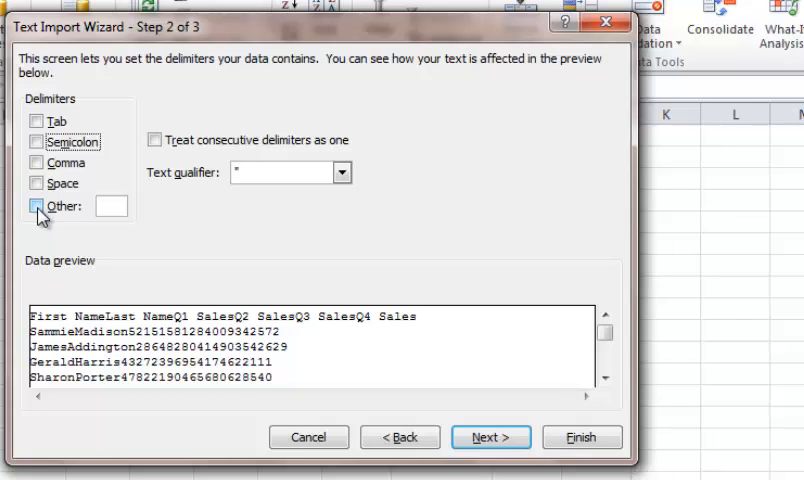
click(38, 205)
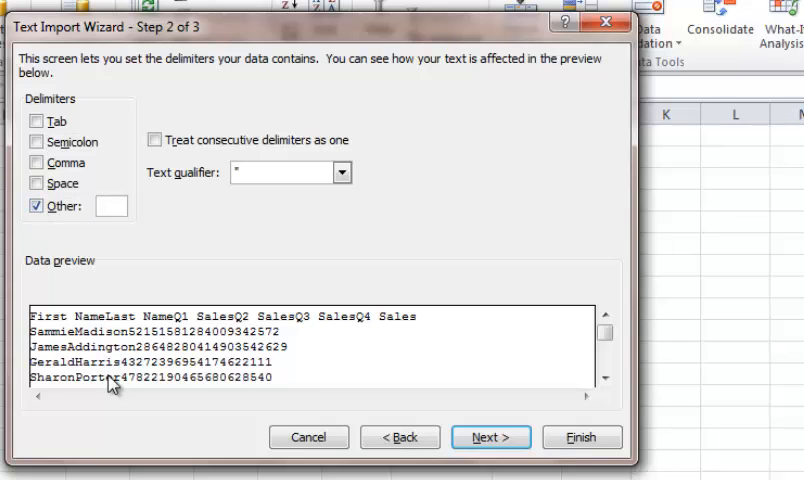
text(-)
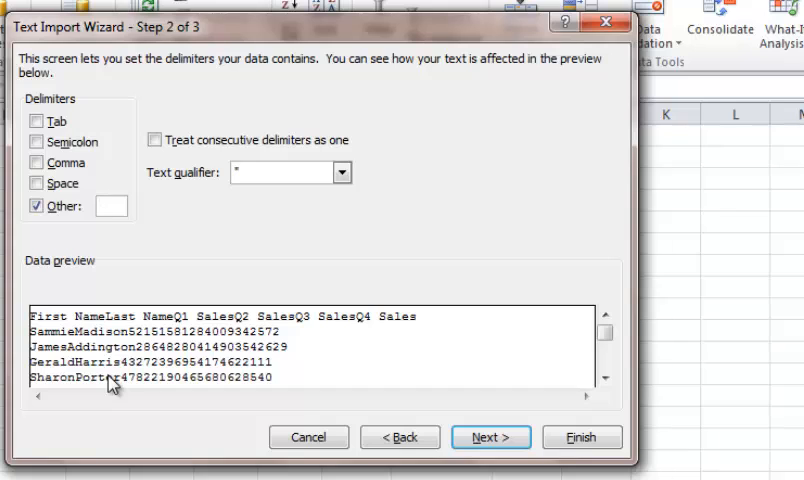
click(38, 206)
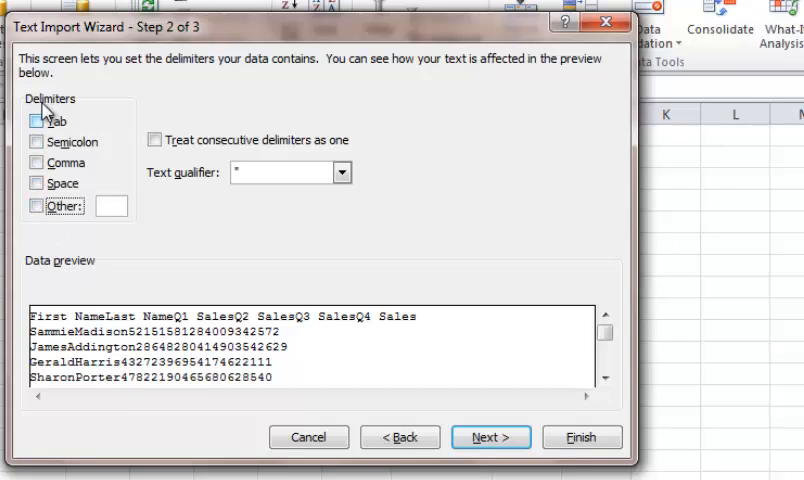
click(38, 120)
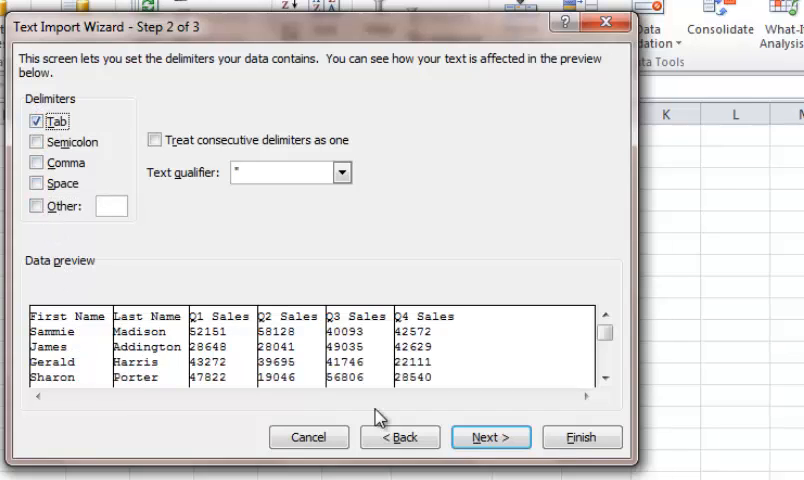
click(491, 437)
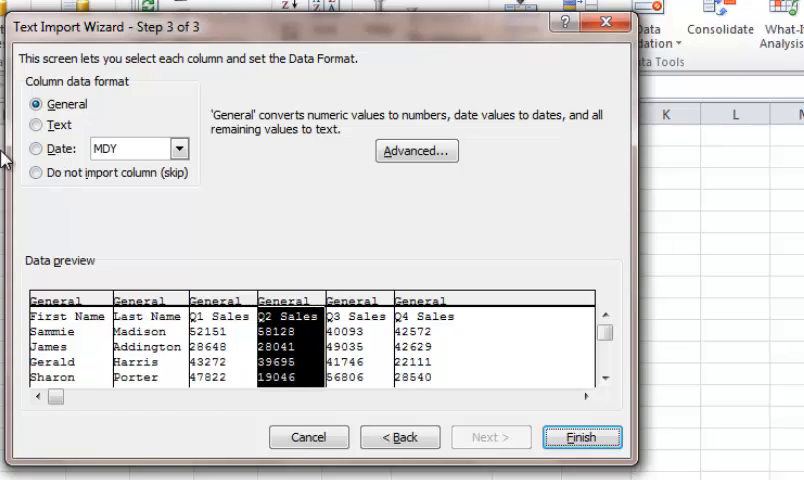
mouse_move(430, 345)
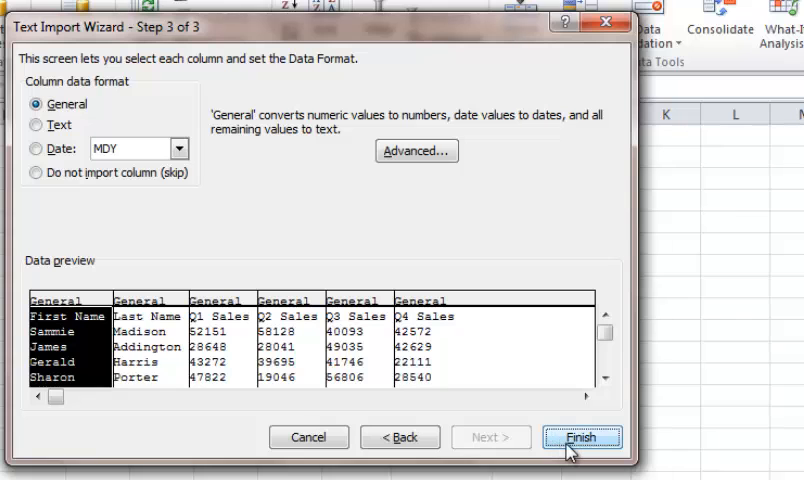
Step: Keep General column format and finish the Text Import Wizard
click(581, 437)
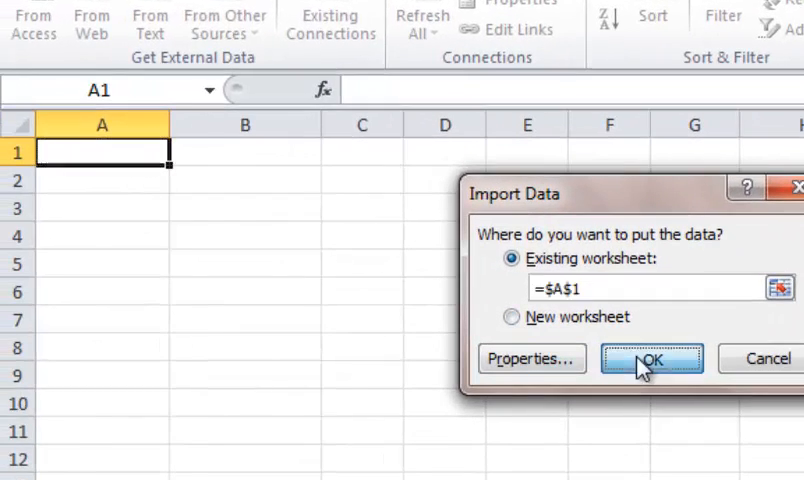
Step: Place the sales data in the existing worksheet at $A$1, then check cell C11
click(649, 358)
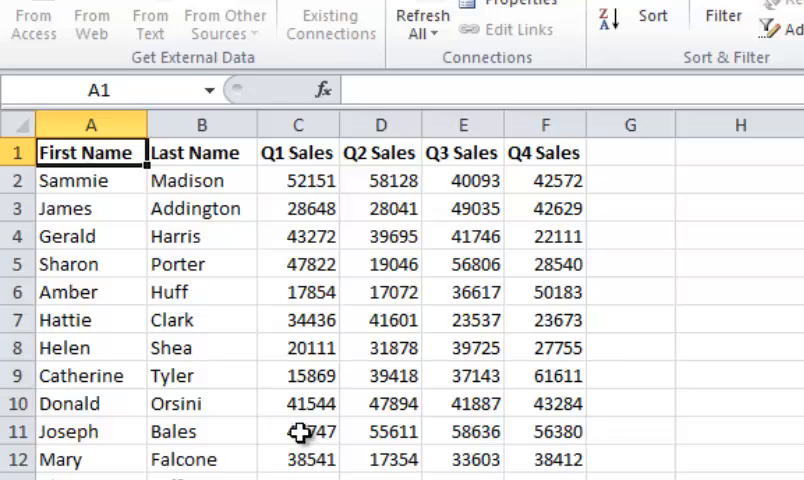
click(298, 431)
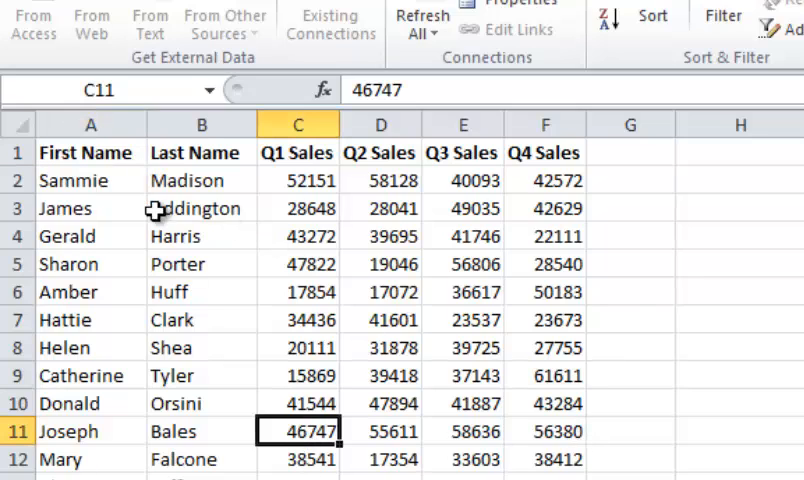
mouse_move(674, 198)
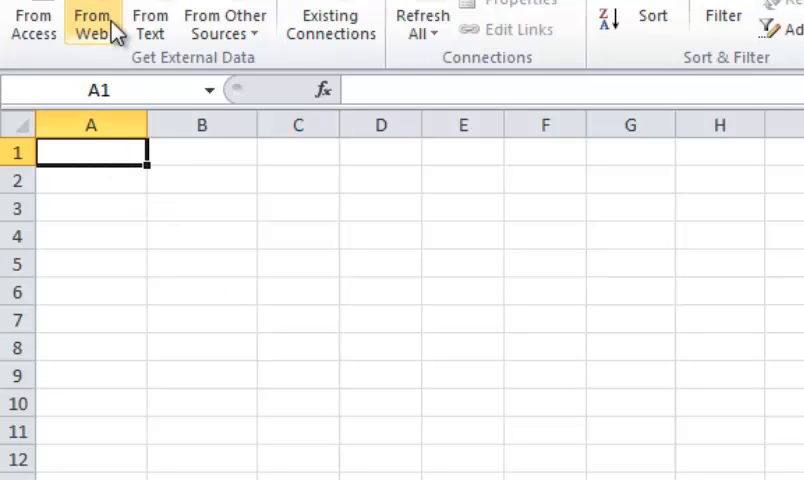
Step: Open the Google Stock file from Temp, filtering the file list to Text Files
click(121, 49)
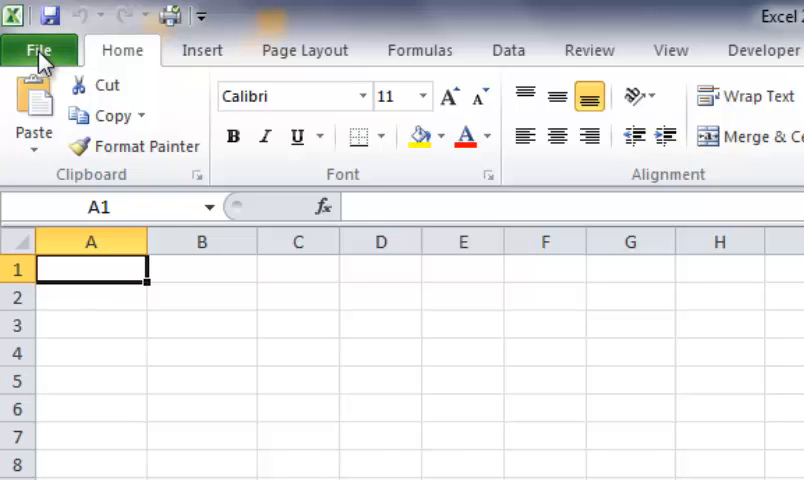
mouse_move(78, 192)
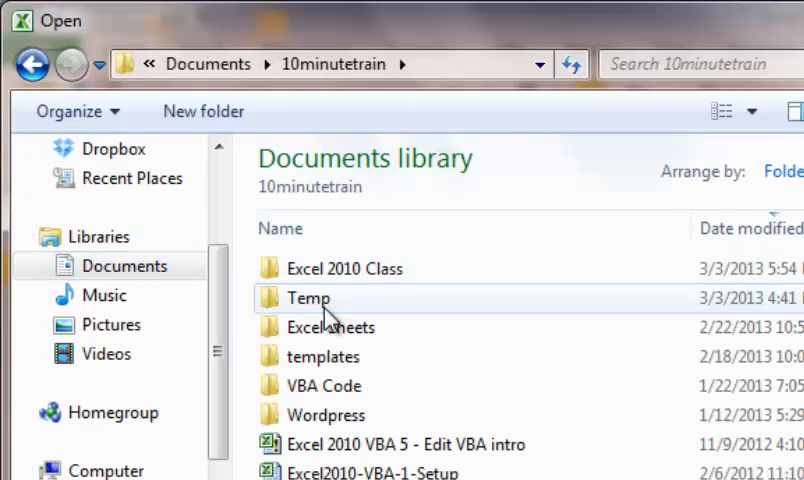
double_click(308, 298)
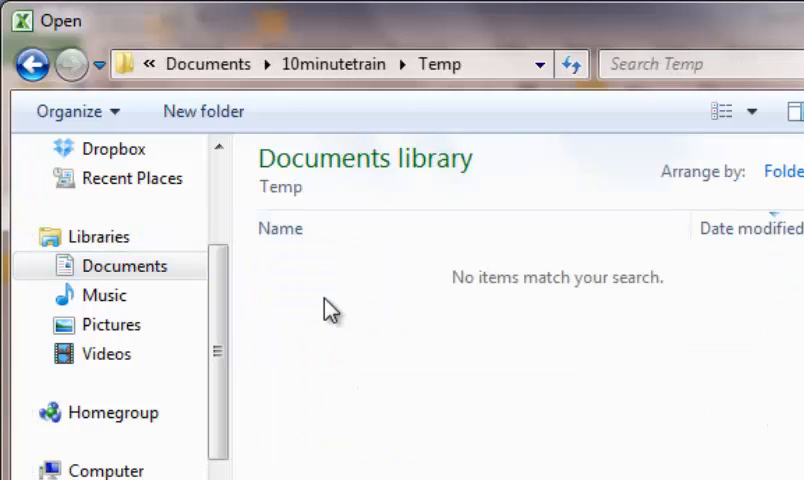
mouse_move(240, 360)
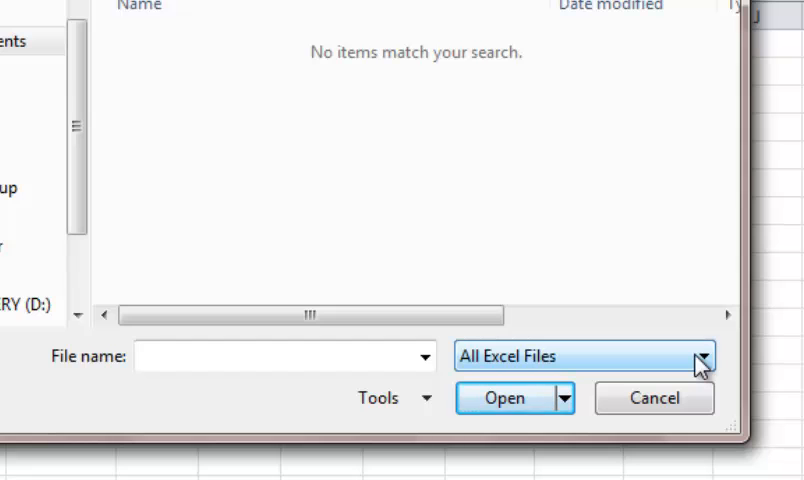
click(713, 356)
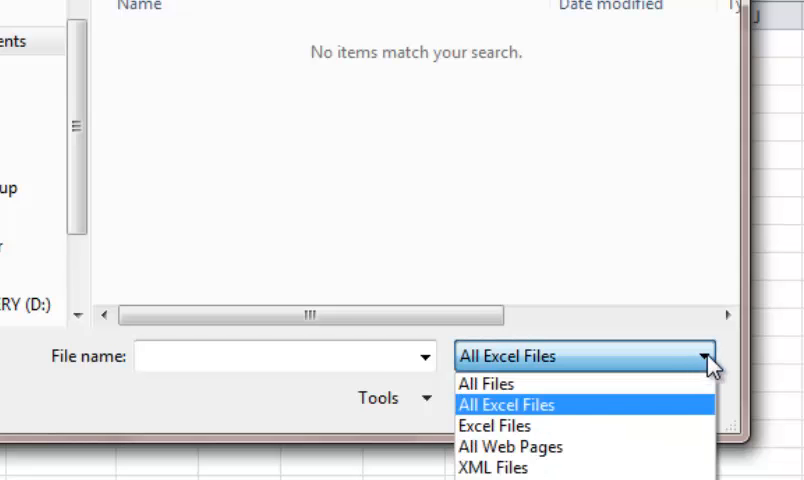
mouse_move(487, 383)
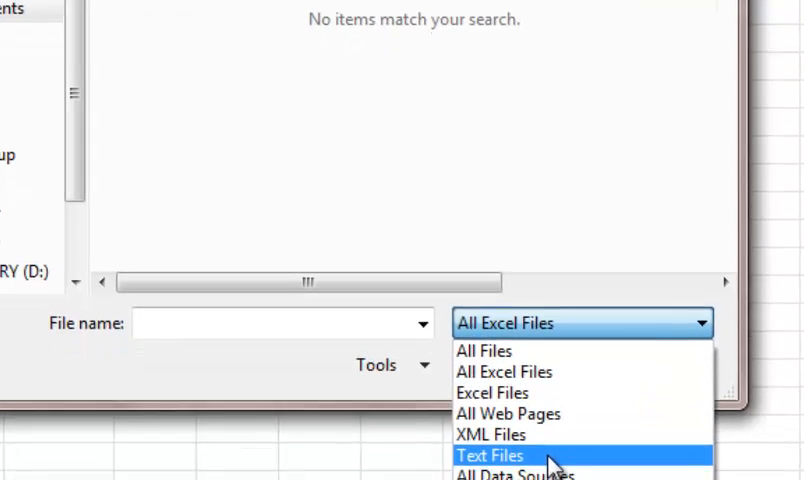
click(489, 455)
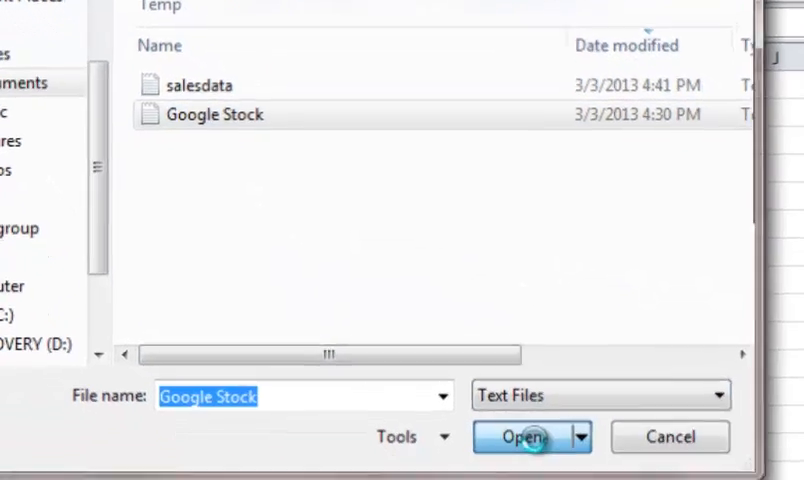
click(522, 437)
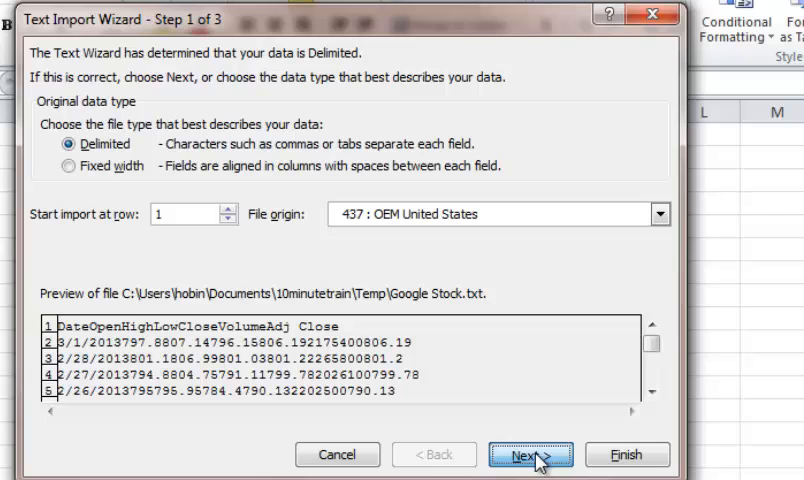
Step: Accept Delimited, Tab delimiter and General format to finish the Google Stock import
click(527, 455)
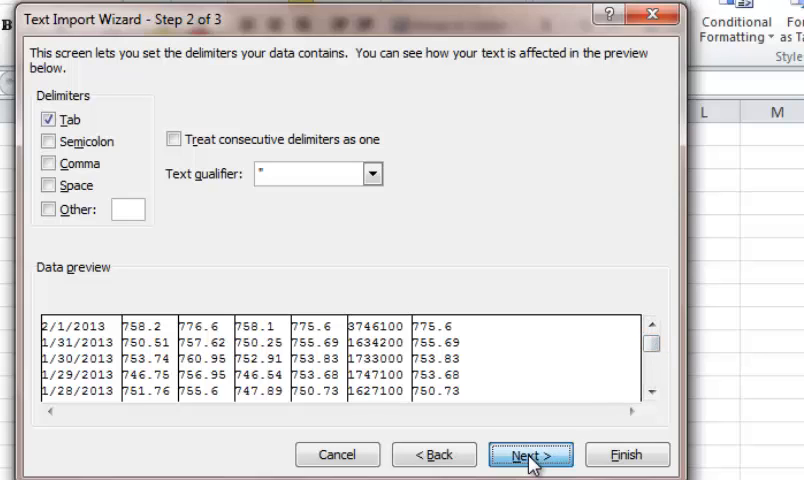
click(529, 454)
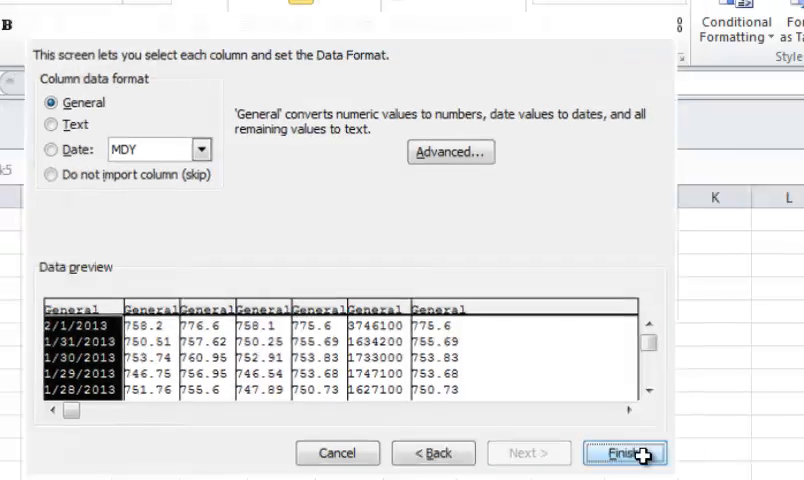
click(618, 452)
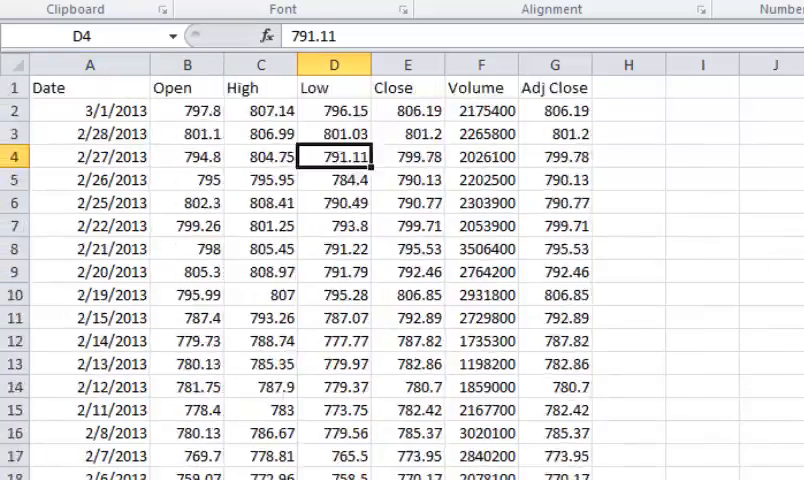
mouse_move(673, 285)
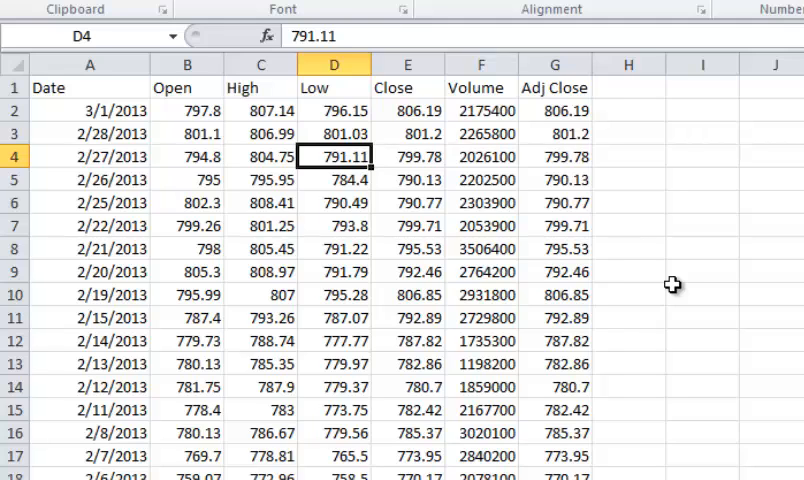